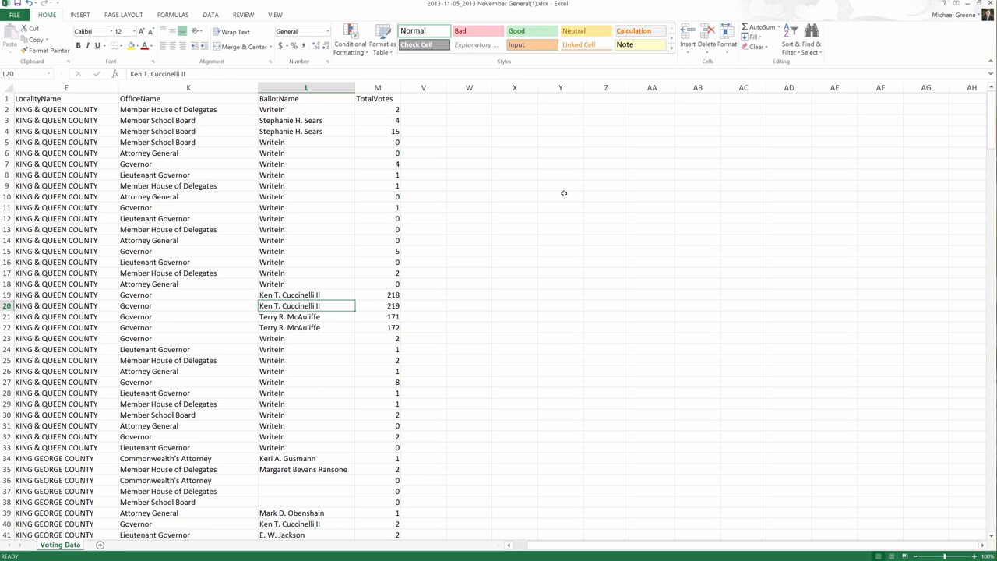
{"action": "mouse_move", "coordinate": [426, 183]}
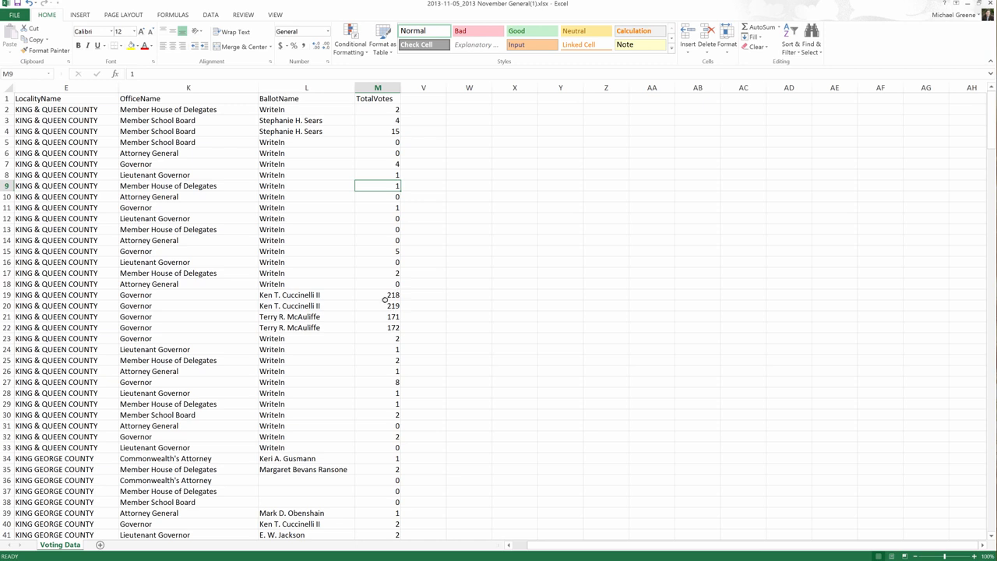
{"action": "mouse_move", "coordinate": [314, 297]}
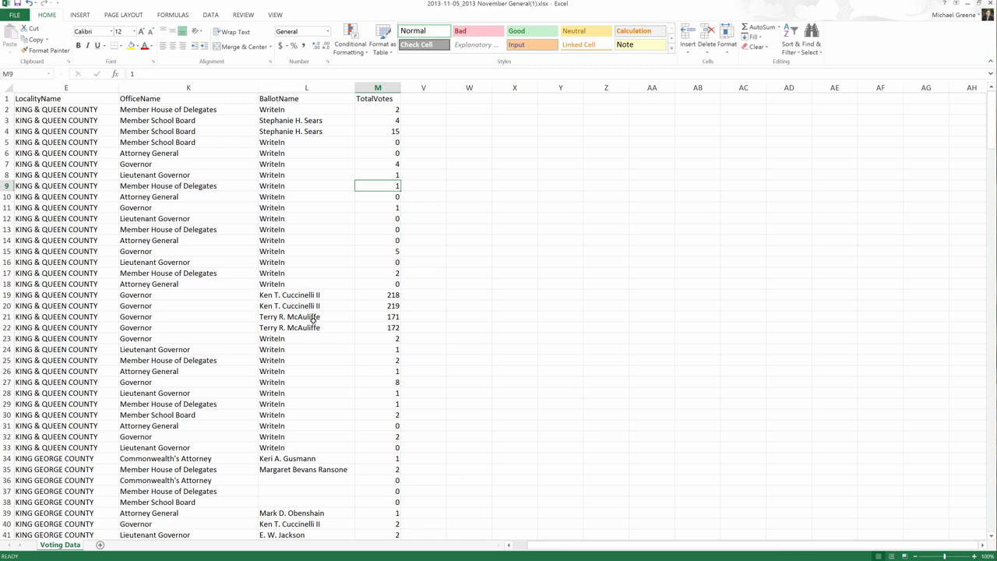
{"action": "mouse_move", "coordinate": [341, 305]}
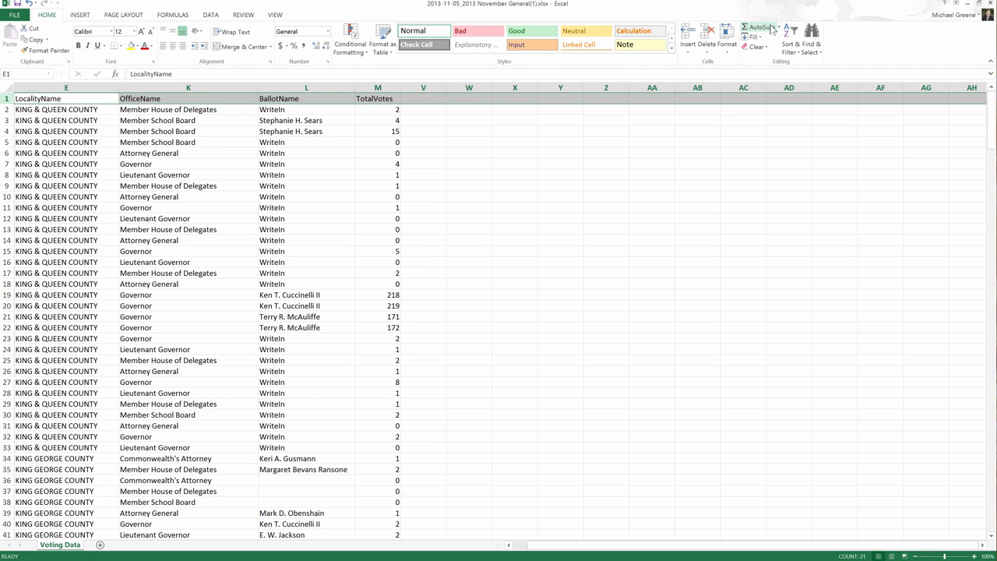
{"action": "mouse_move", "coordinate": [793, 38]}
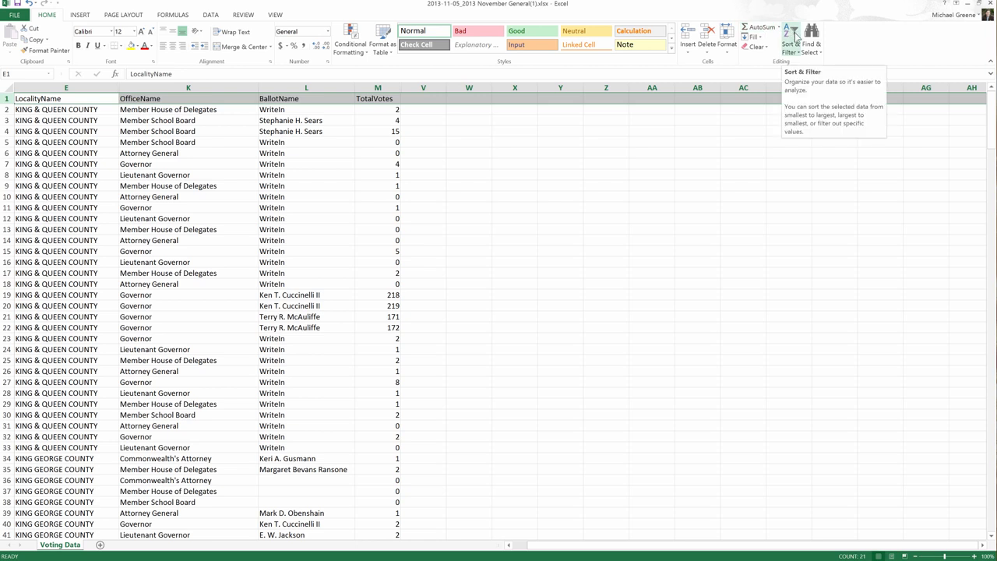
Turn on filter arrows for the voting table's header row from Sort & Filter
{"action": "left_click", "coordinate": [791, 39]}
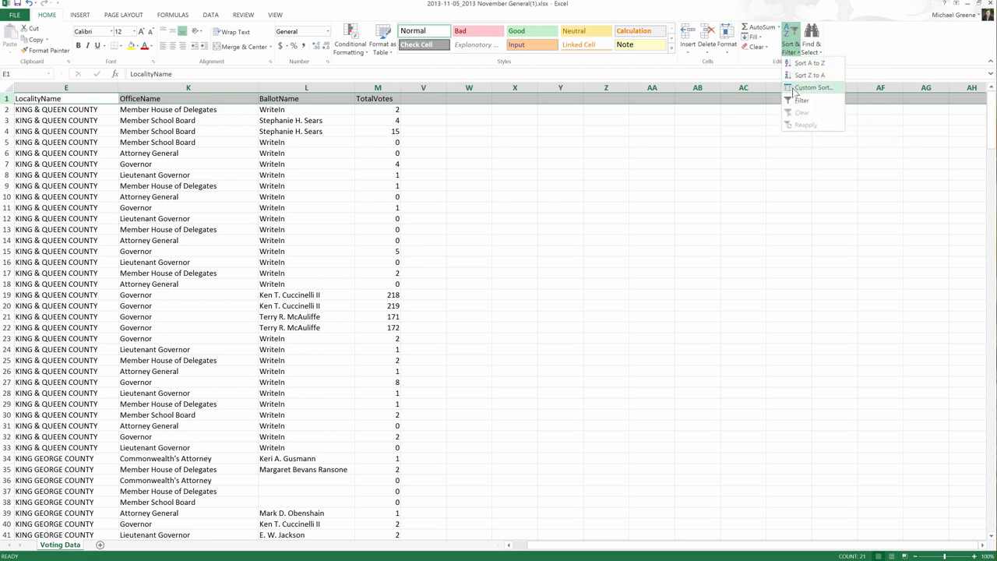
{"action": "mouse_move", "coordinate": [802, 101]}
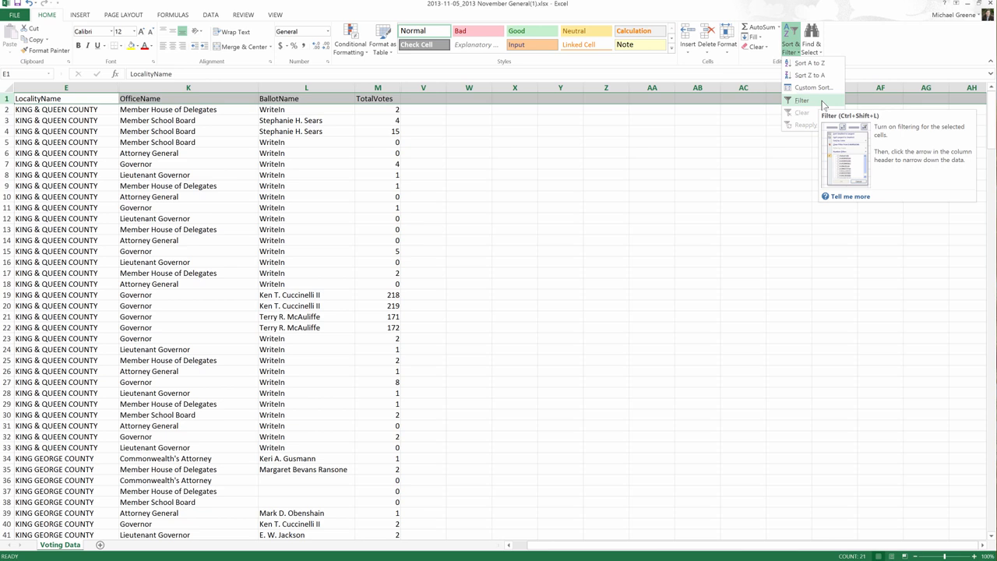
{"action": "left_click", "coordinate": [801, 101]}
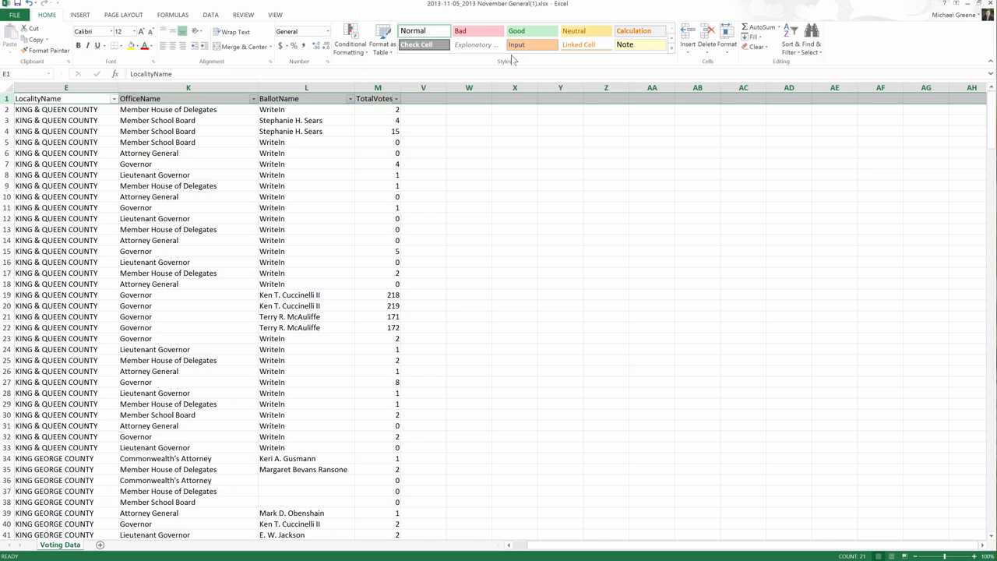
{"action": "left_click", "coordinate": [791, 39]}
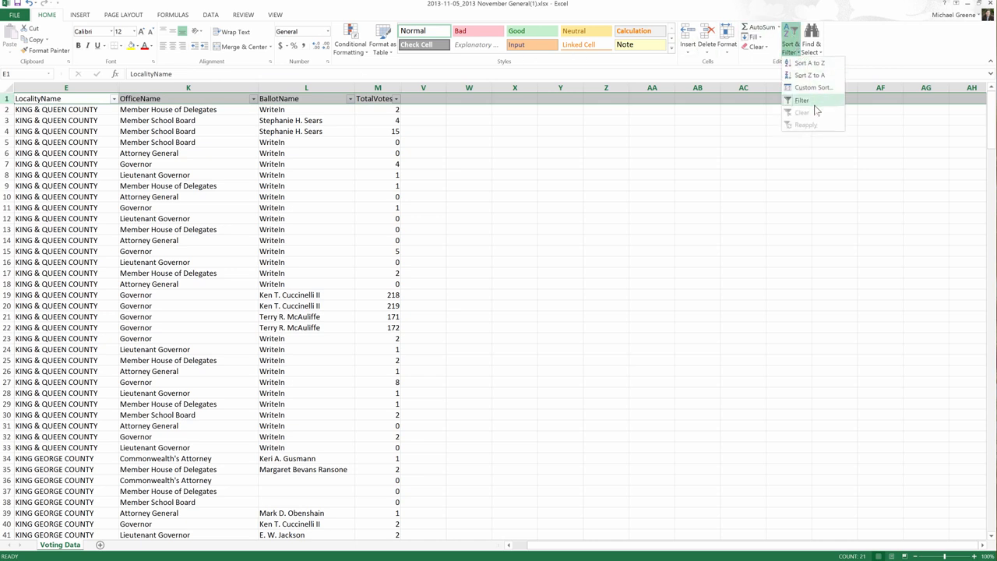
{"action": "left_click", "coordinate": [801, 100]}
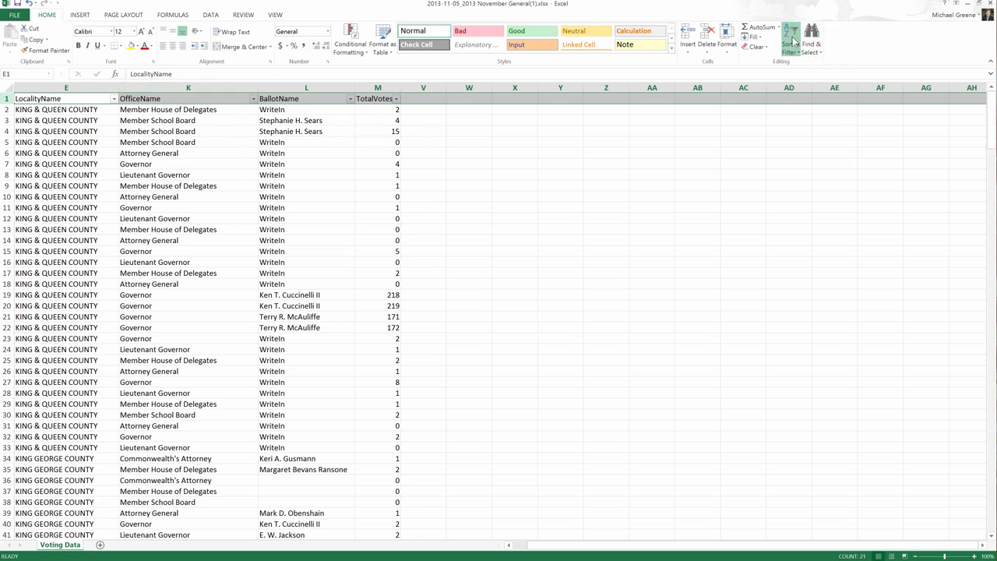
{"action": "left_click", "coordinate": [791, 39]}
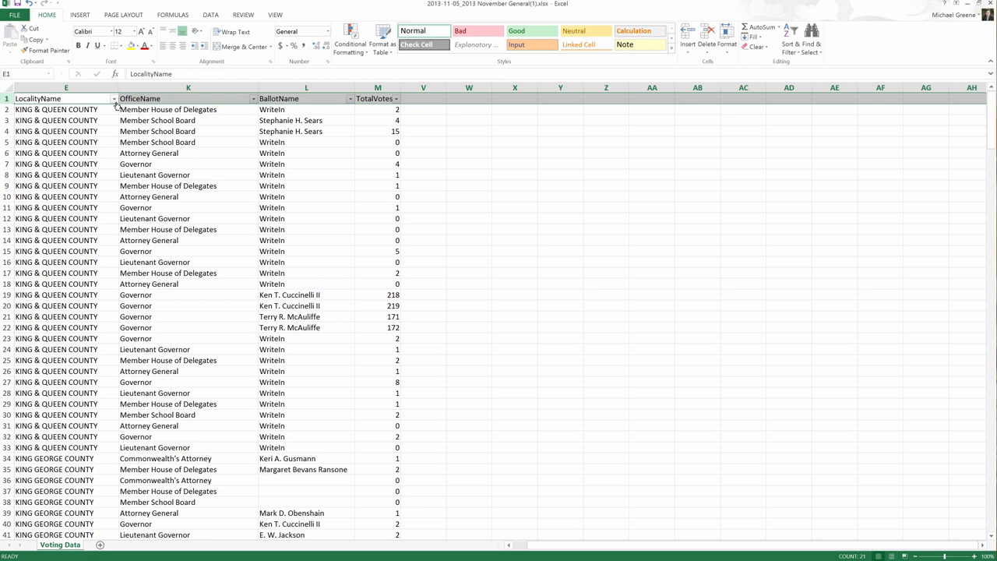
{"action": "left_click", "coordinate": [114, 98]}
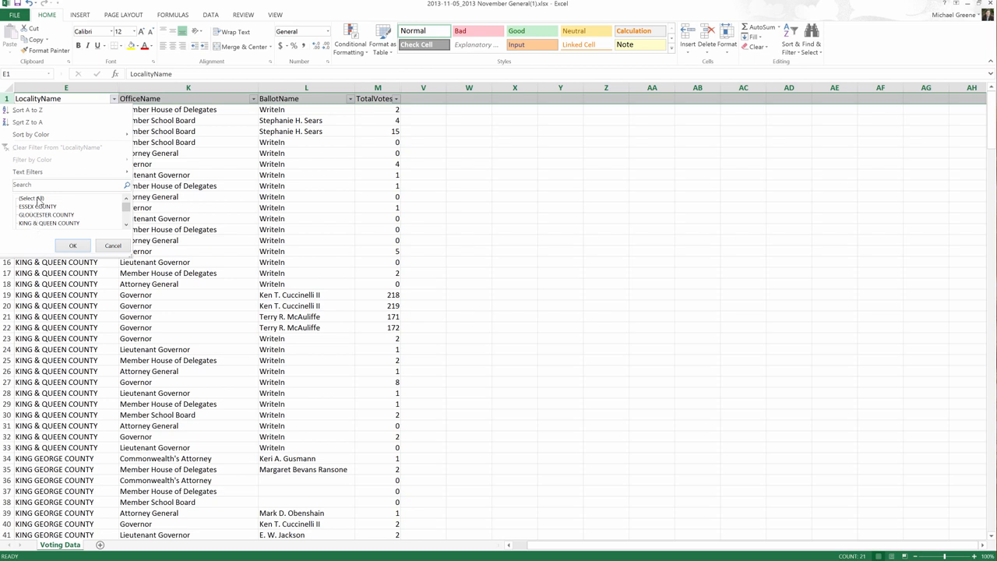
Filter LocalityName to KING & QUEEN COUNTY only, showing 32 of 301 records
{"action": "left_click", "coordinate": [22, 198]}
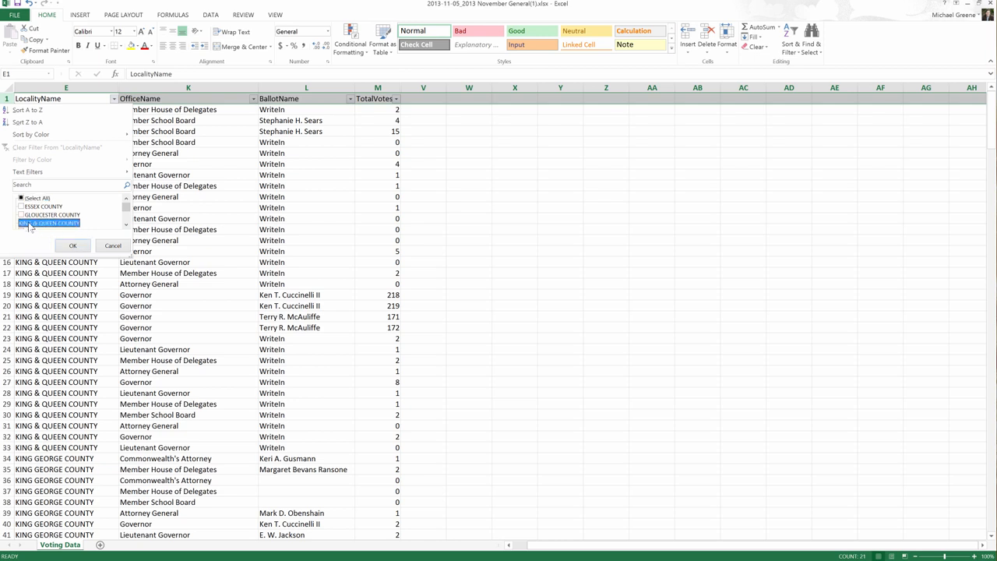
{"action": "left_click", "coordinate": [71, 245]}
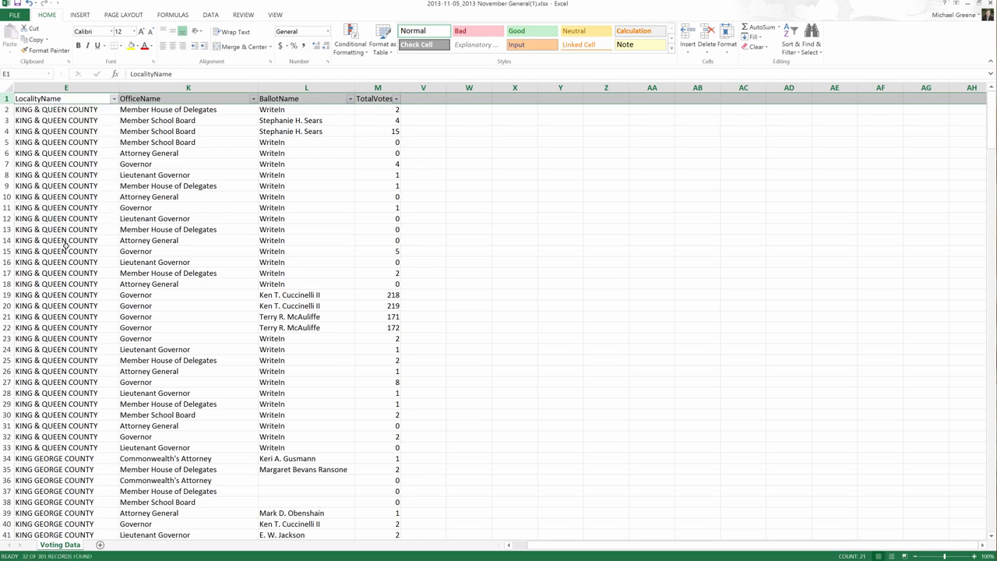
{"action": "left_click", "coordinate": [113, 98]}
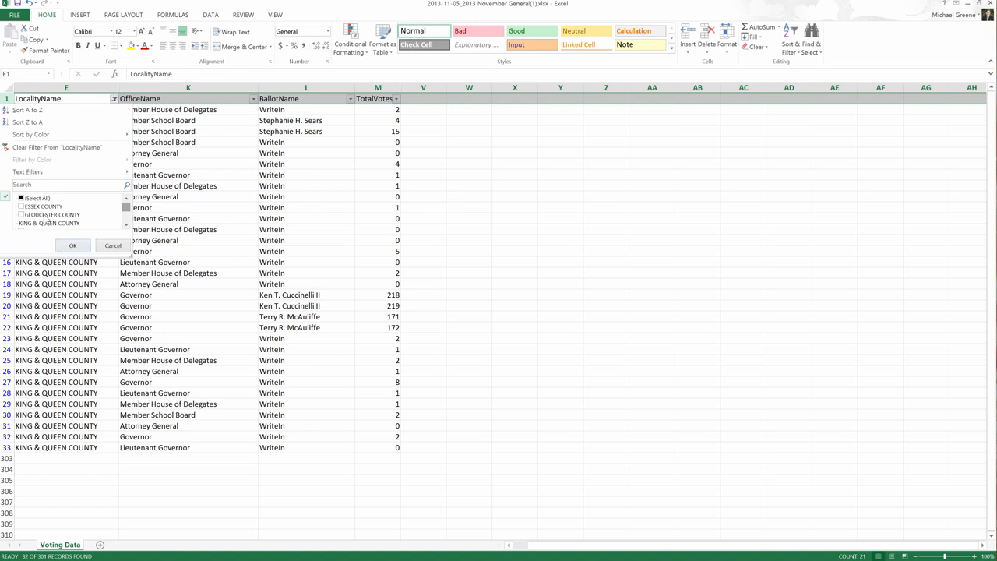
Briefly add GLOUCESTER COUNTY to the locality filter, then remove it again
{"action": "left_click", "coordinate": [21, 214]}
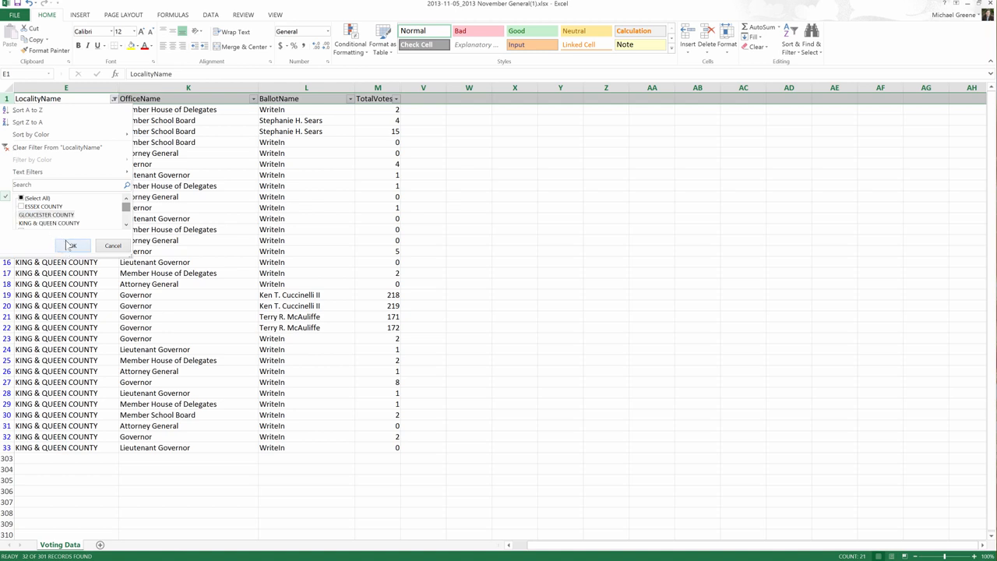
{"action": "left_click", "coordinate": [72, 245]}
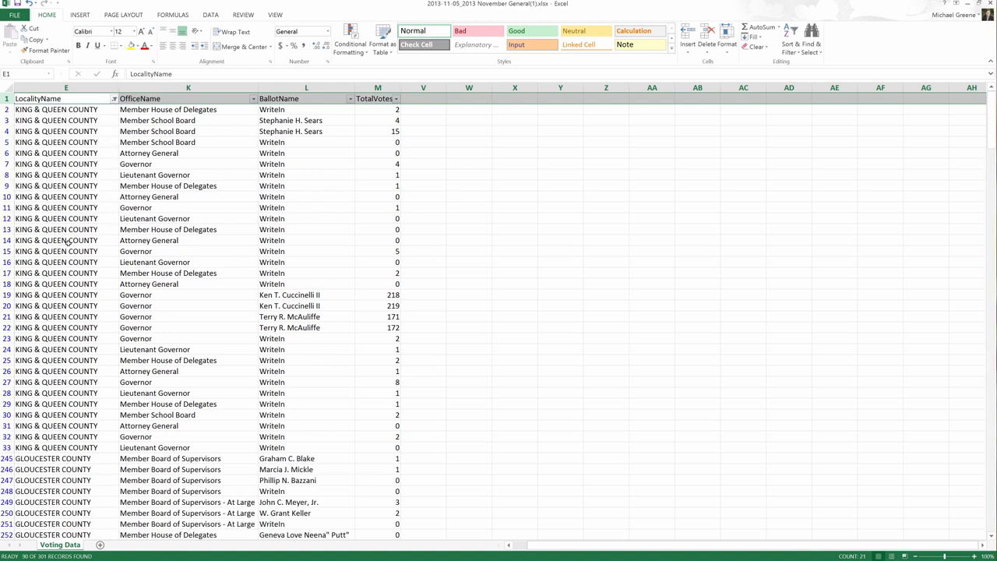
{"action": "scroll", "scroll_direction": "down", "scroll_amount": 3}
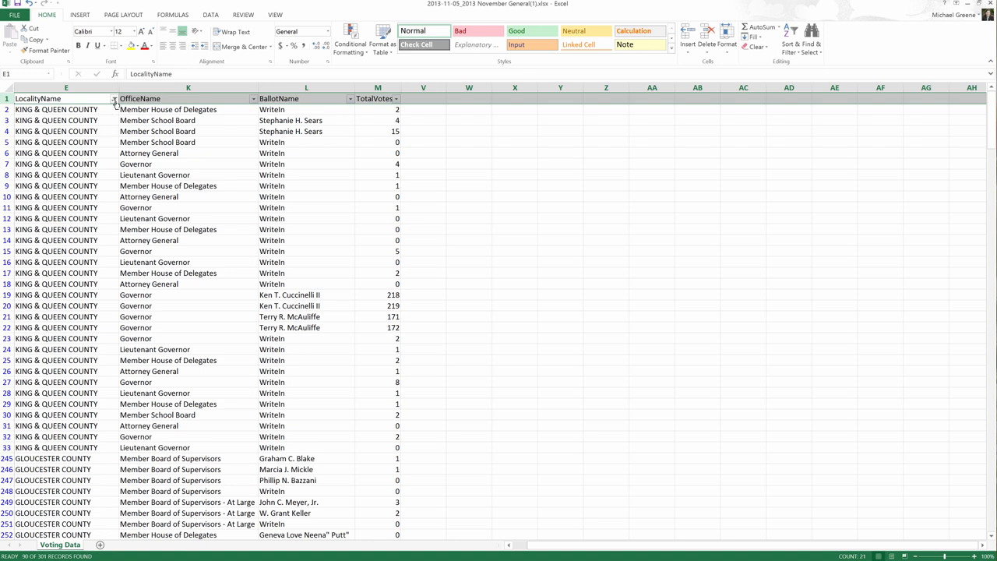
{"action": "left_click", "coordinate": [113, 98]}
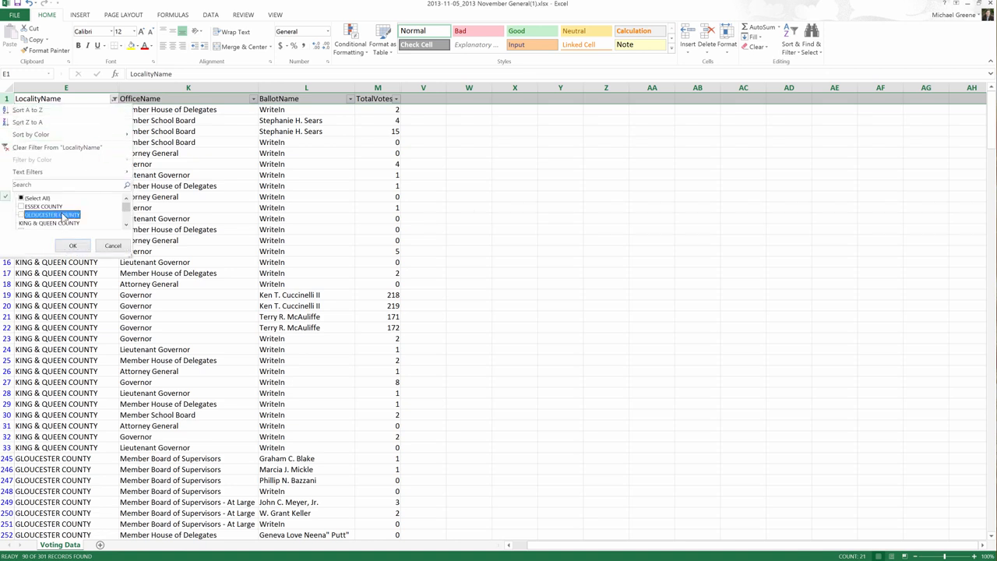
{"action": "left_click", "coordinate": [73, 245]}
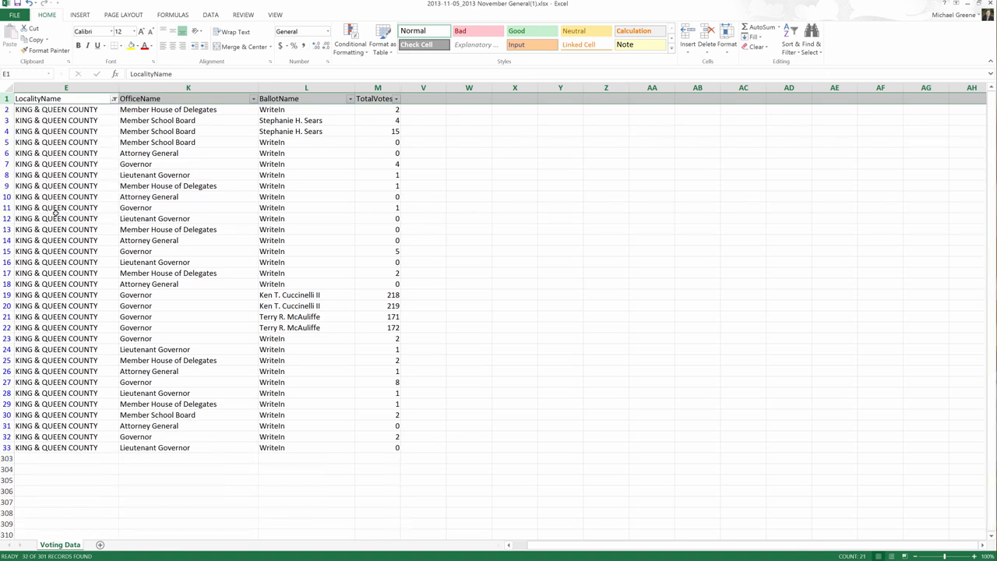
{"action": "mouse_move", "coordinate": [183, 213]}
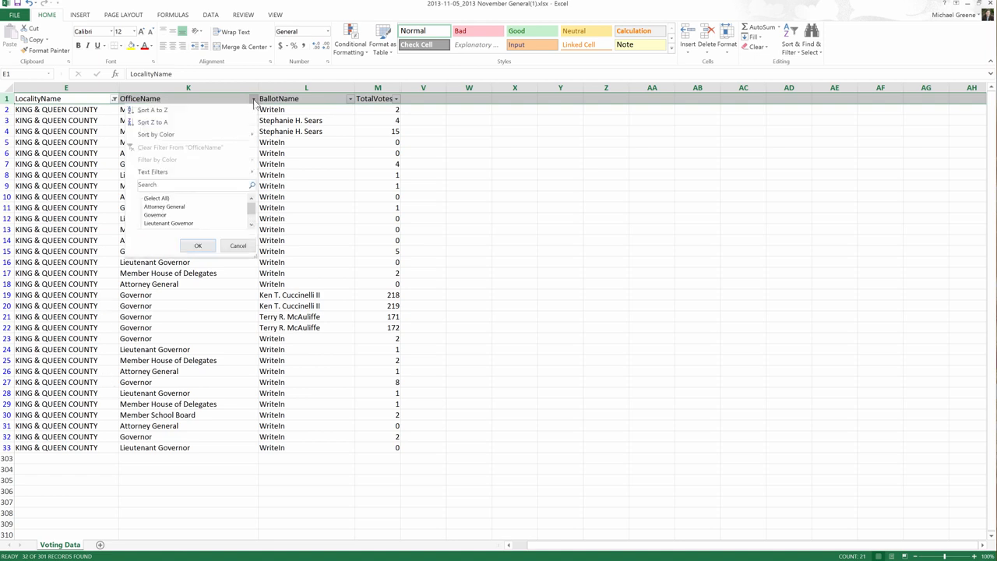
{"action": "mouse_move", "coordinate": [160, 202]}
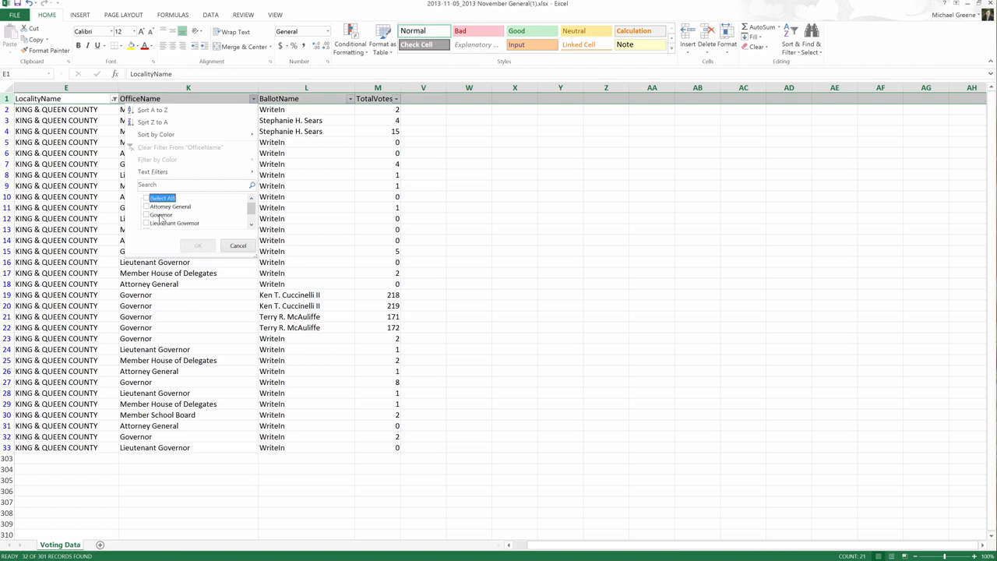
Filter OfficeName to Governor only, leaving 10 of 301 records
{"action": "left_click", "coordinate": [159, 215]}
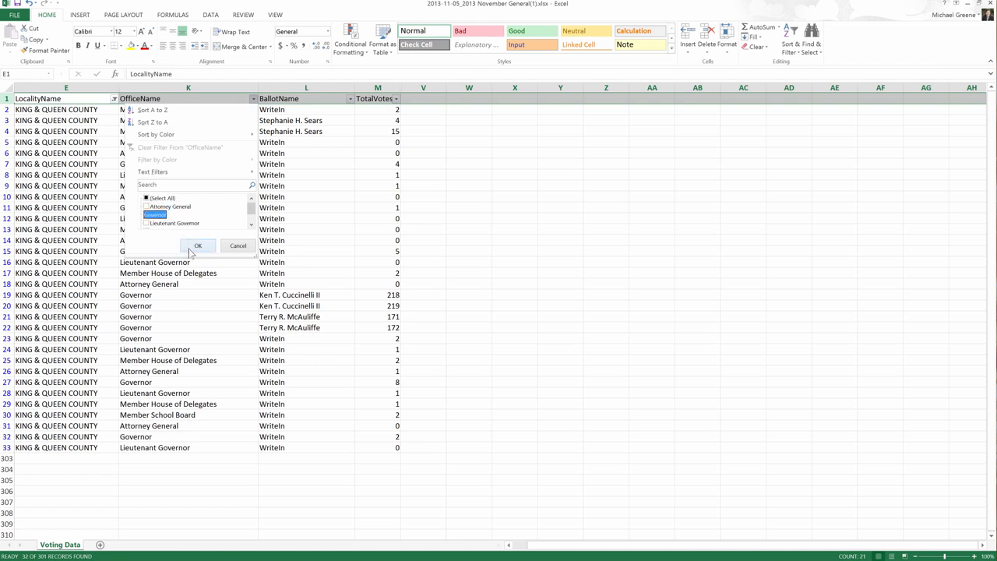
{"action": "left_click", "coordinate": [197, 245]}
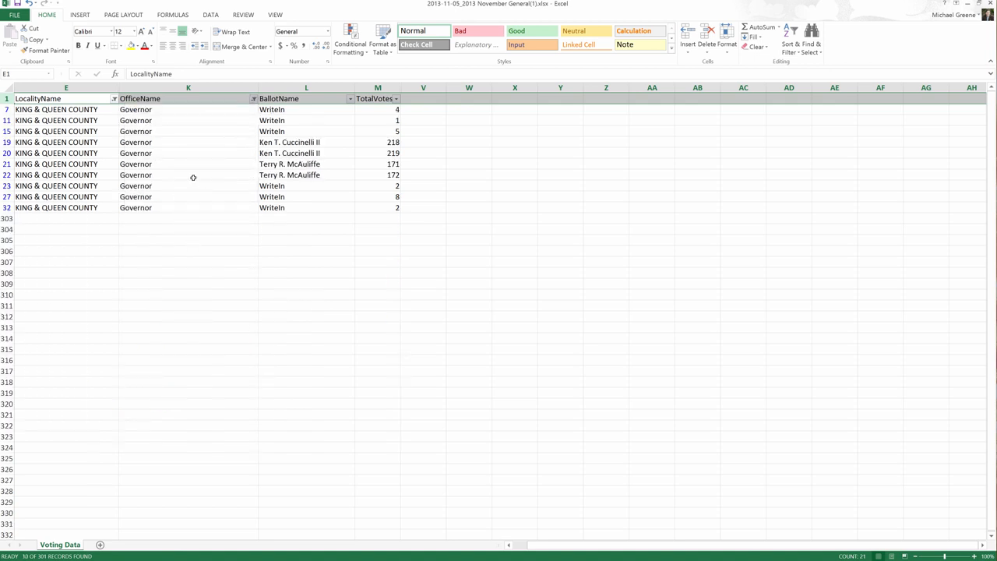
{"action": "mouse_move", "coordinate": [182, 163]}
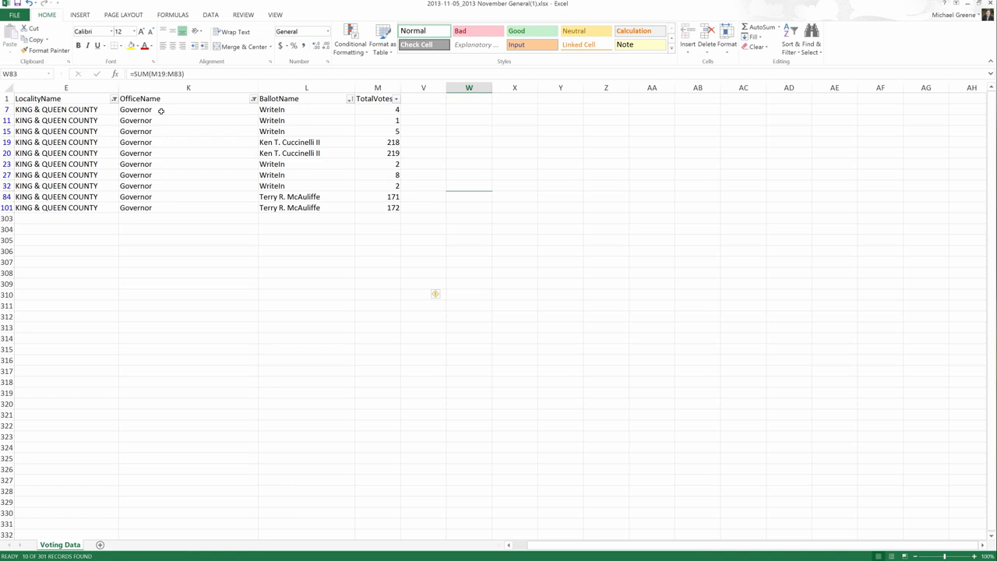
{"action": "mouse_move", "coordinate": [265, 110]}
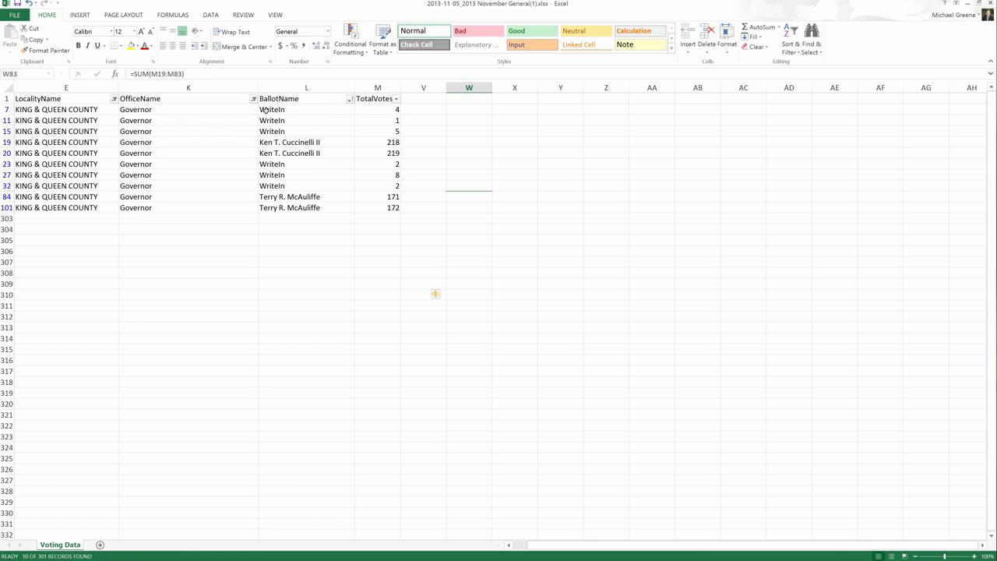
{"action": "mouse_move", "coordinate": [305, 111]}
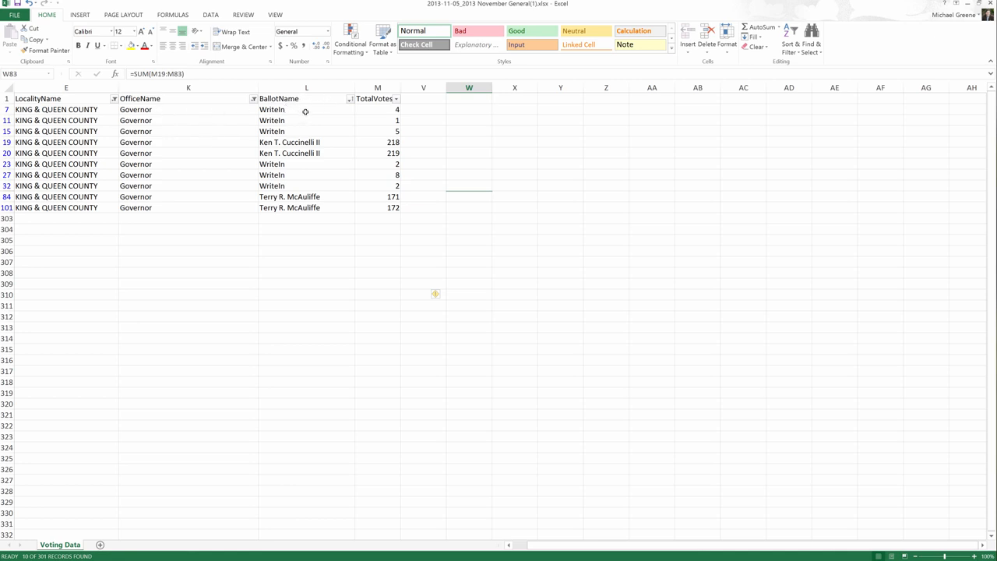
{"action": "mouse_move", "coordinate": [382, 164]}
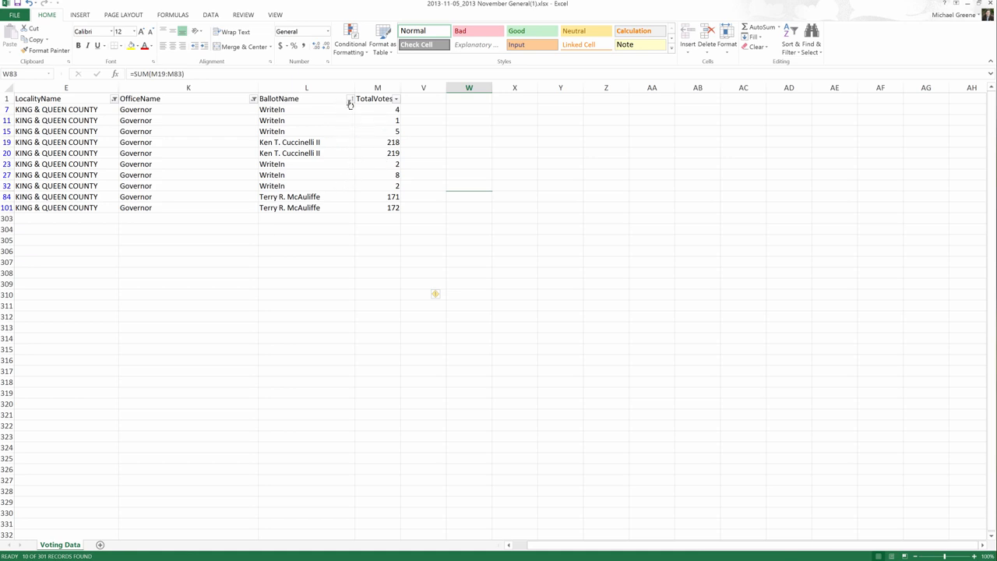
Exclude WriteIn from the BallotName filter, keeping only Cuccinelli and McAuliffe (4 of 301 records)
{"action": "left_click", "coordinate": [349, 98]}
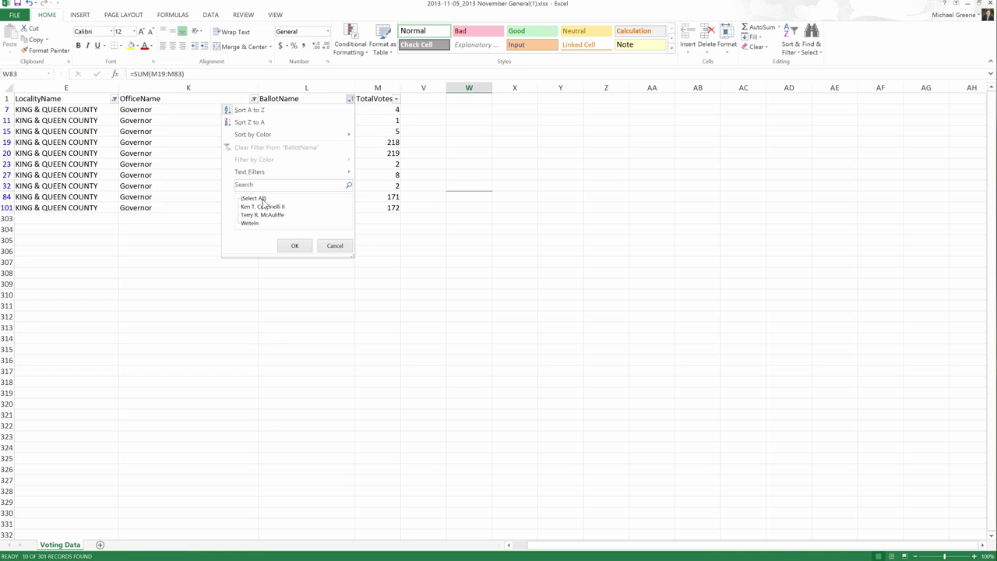
{"action": "left_click", "coordinate": [261, 215]}
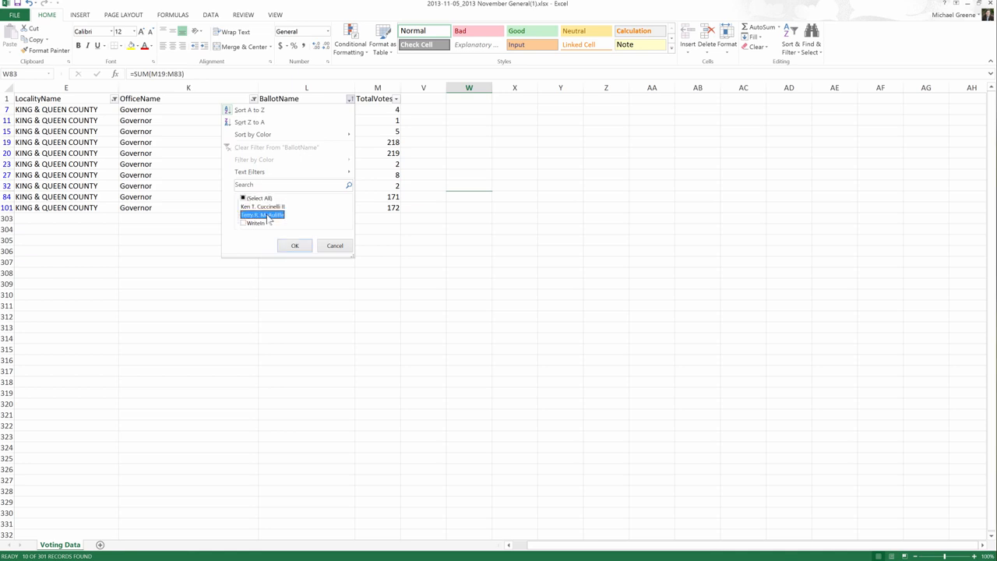
{"action": "left_click", "coordinate": [295, 246]}
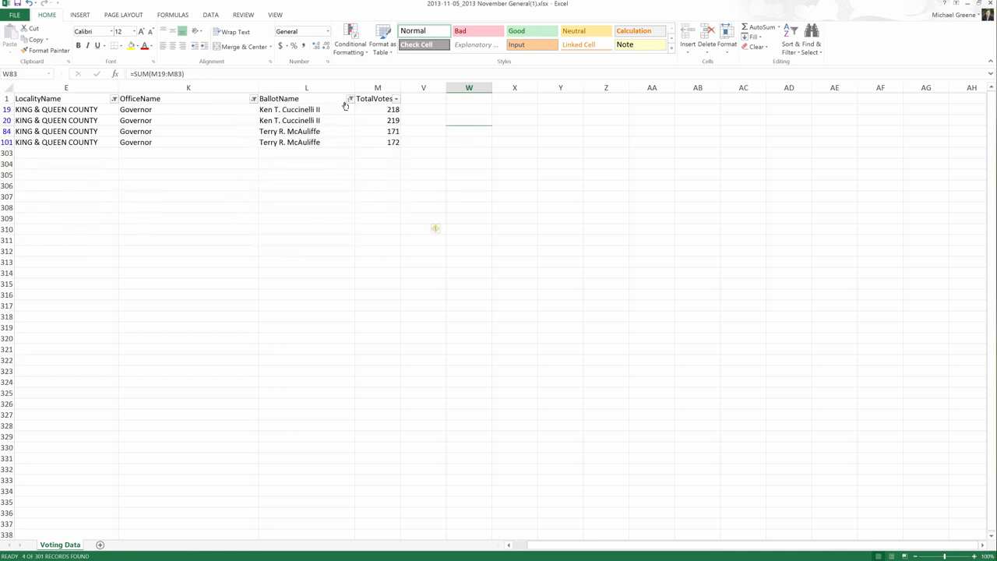
{"action": "left_click", "coordinate": [350, 98]}
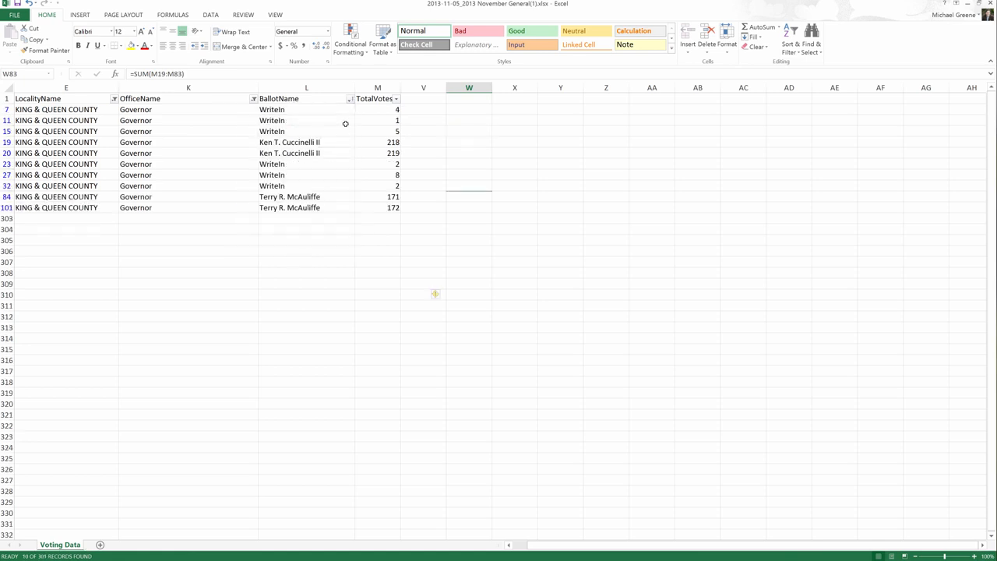
{"action": "left_click", "coordinate": [349, 98]}
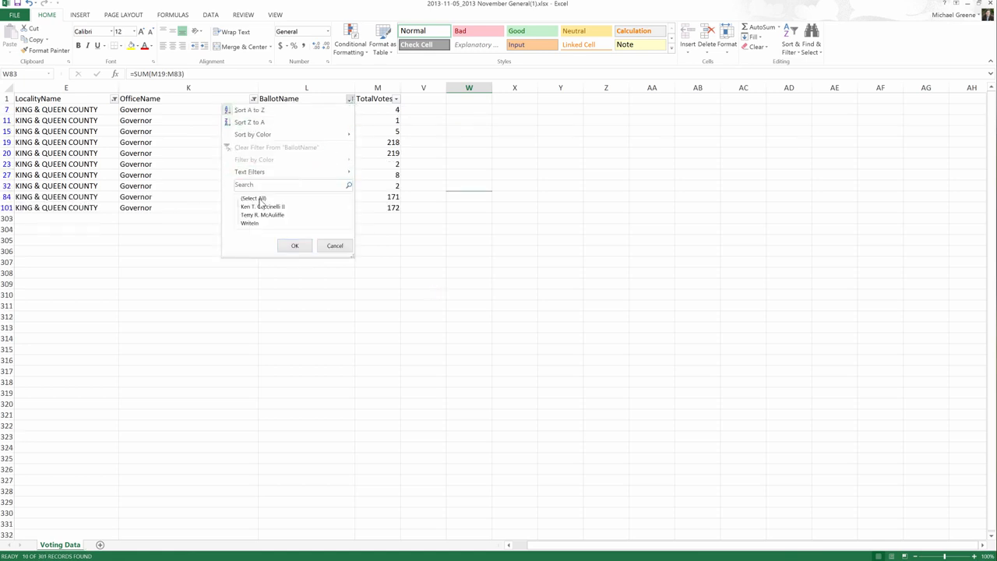
{"action": "left_click", "coordinate": [243, 197]}
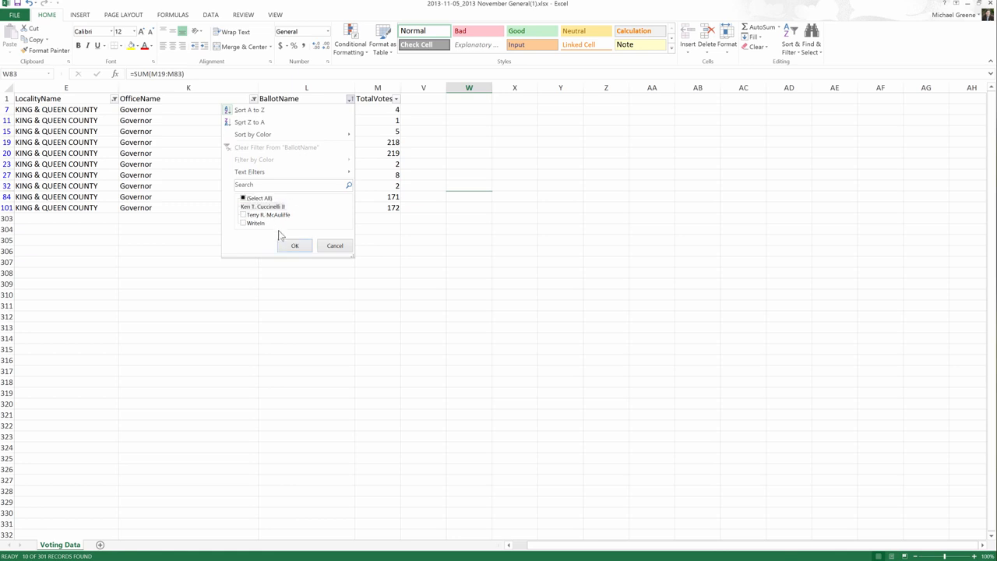
{"action": "left_click", "coordinate": [295, 245]}
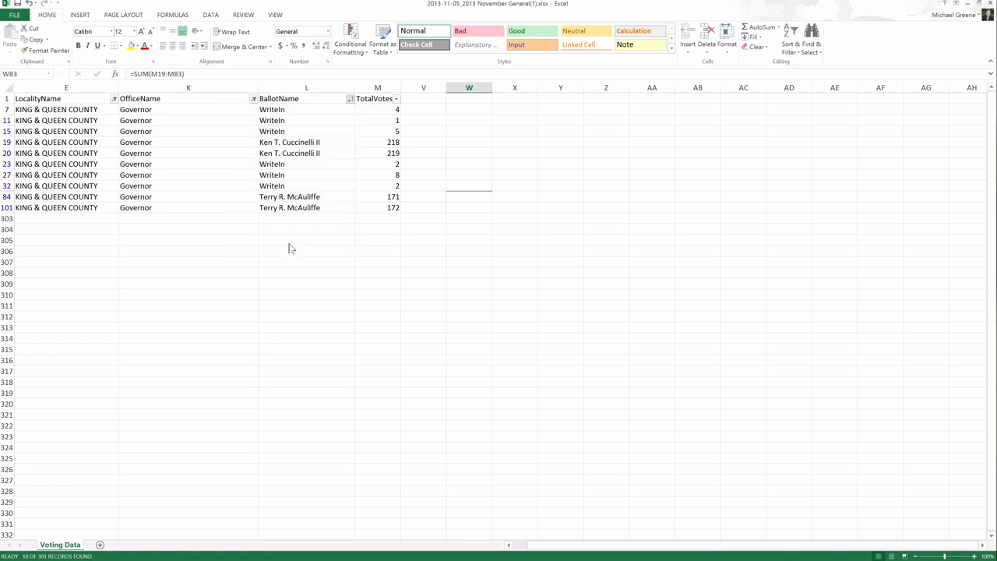
{"action": "left_click", "coordinate": [350, 98]}
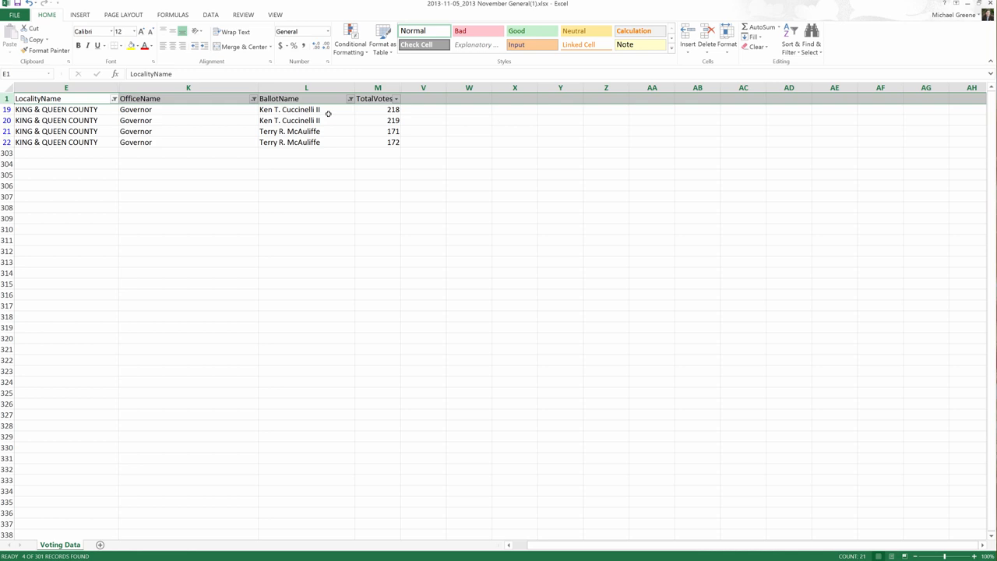
{"action": "mouse_move", "coordinate": [358, 115]}
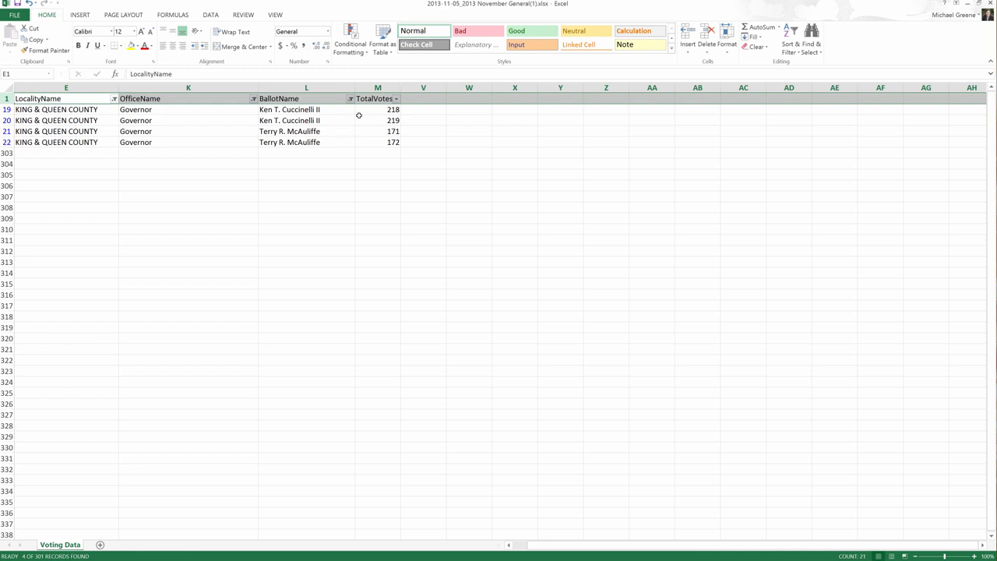
{"action": "mouse_move", "coordinate": [384, 118]}
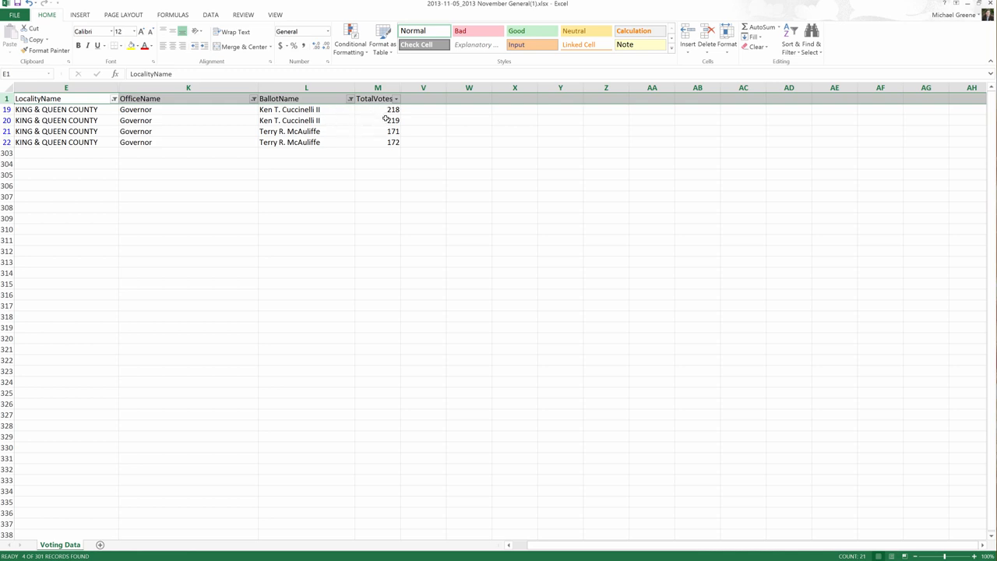
{"action": "mouse_move", "coordinate": [389, 149]}
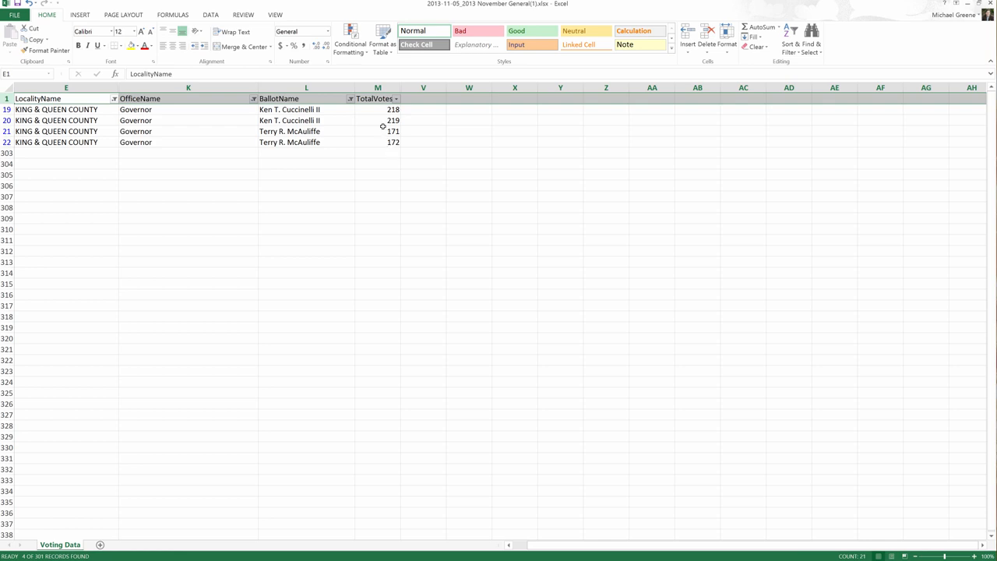
{"action": "mouse_move", "coordinate": [352, 113]}
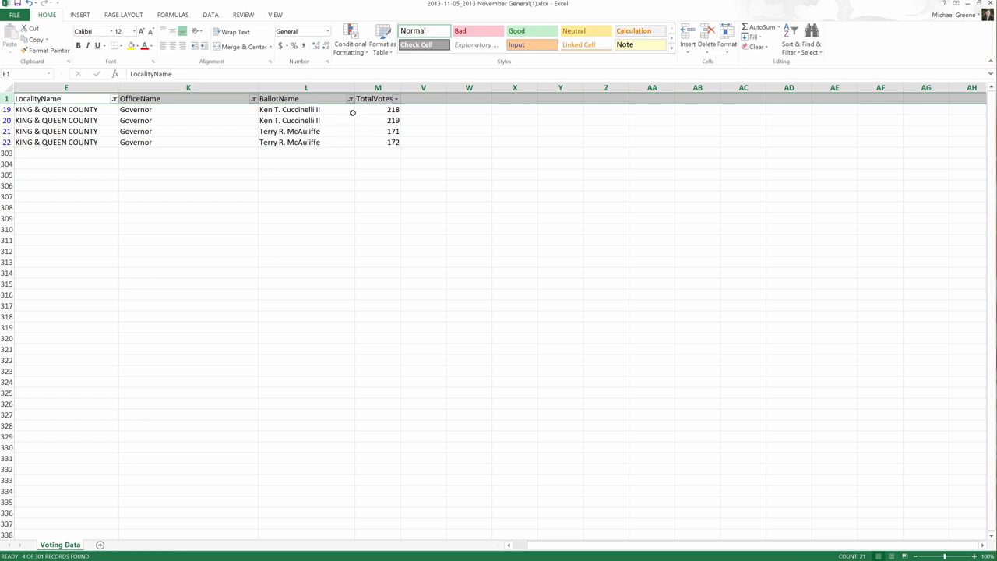
{"action": "mouse_move", "coordinate": [383, 120]}
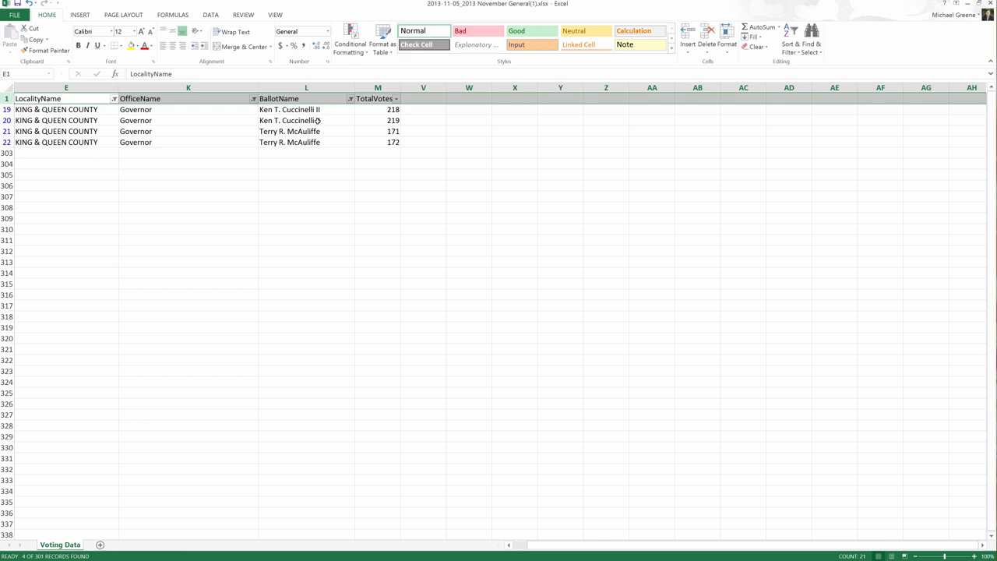
{"action": "mouse_move", "coordinate": [322, 141]}
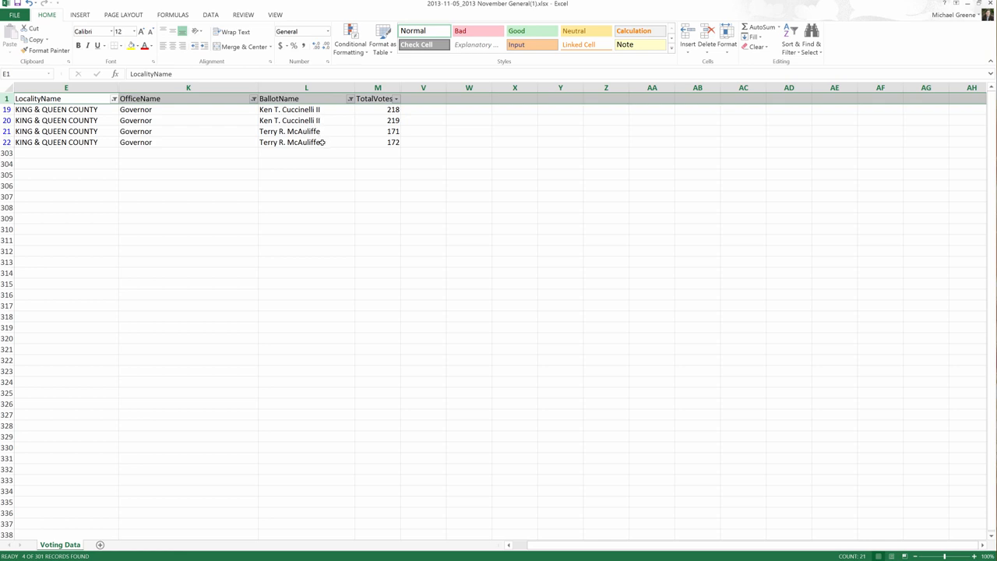
{"action": "mouse_move", "coordinate": [337, 147]}
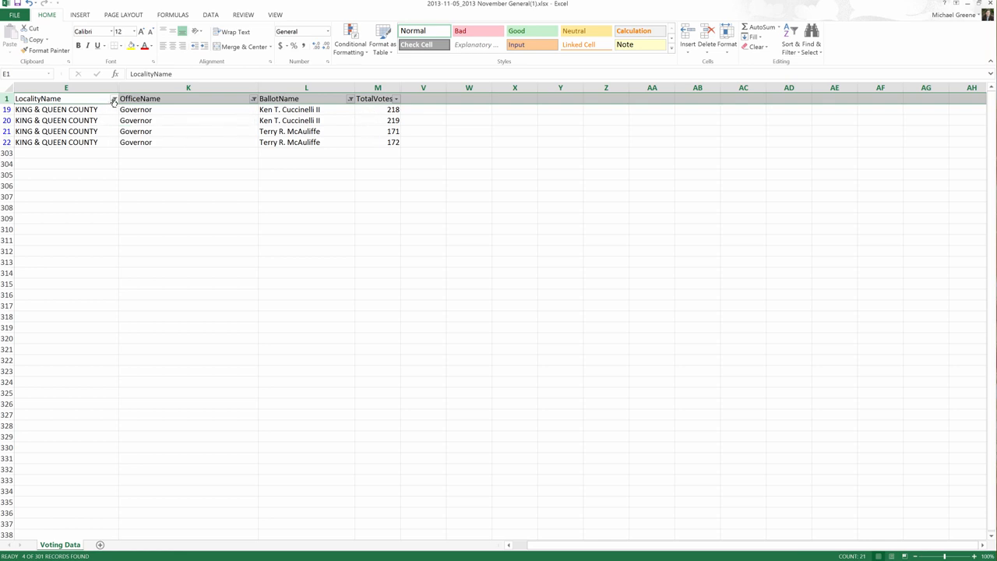
{"action": "mouse_move", "coordinate": [293, 109]}
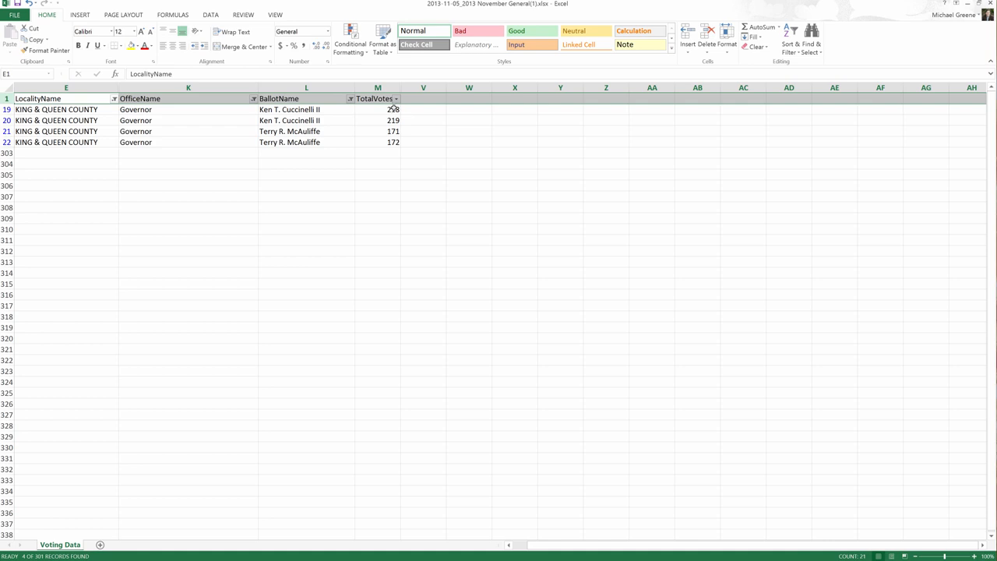
{"action": "left_click_drag", "start_coordinate": [378, 109], "coordinate": [378, 120]}
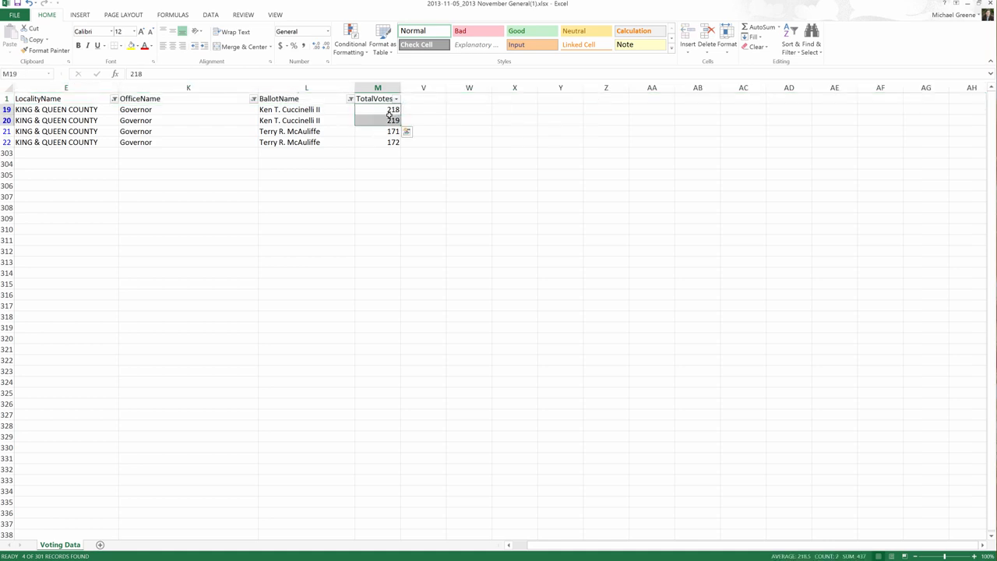